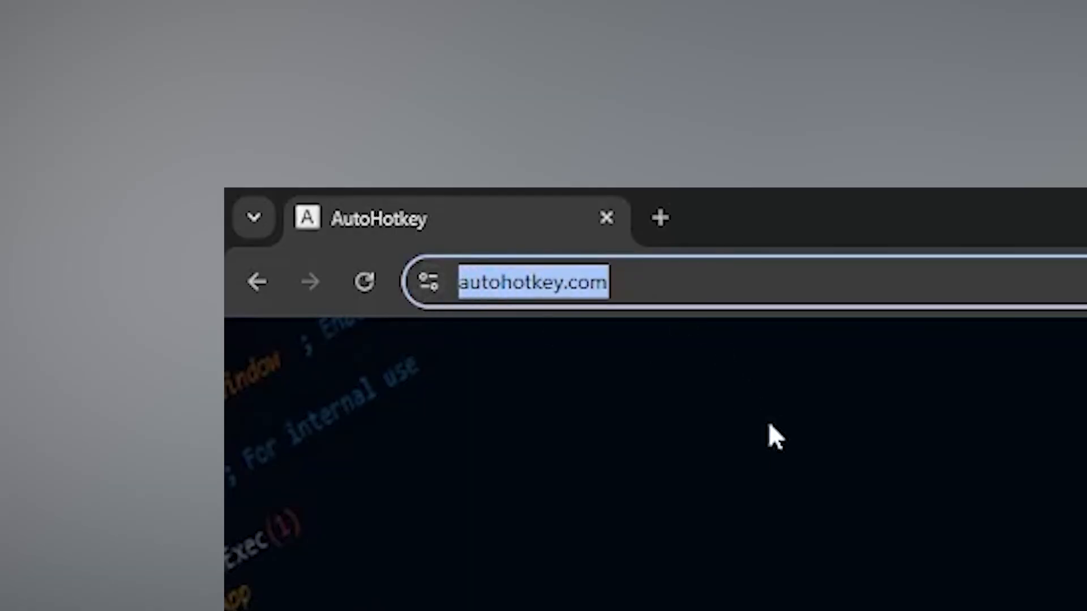
Load autohotkey.com, dismiss the AutoHotkey Setup window, and complete the macro's Subscribe unlock step.
key(Enter)
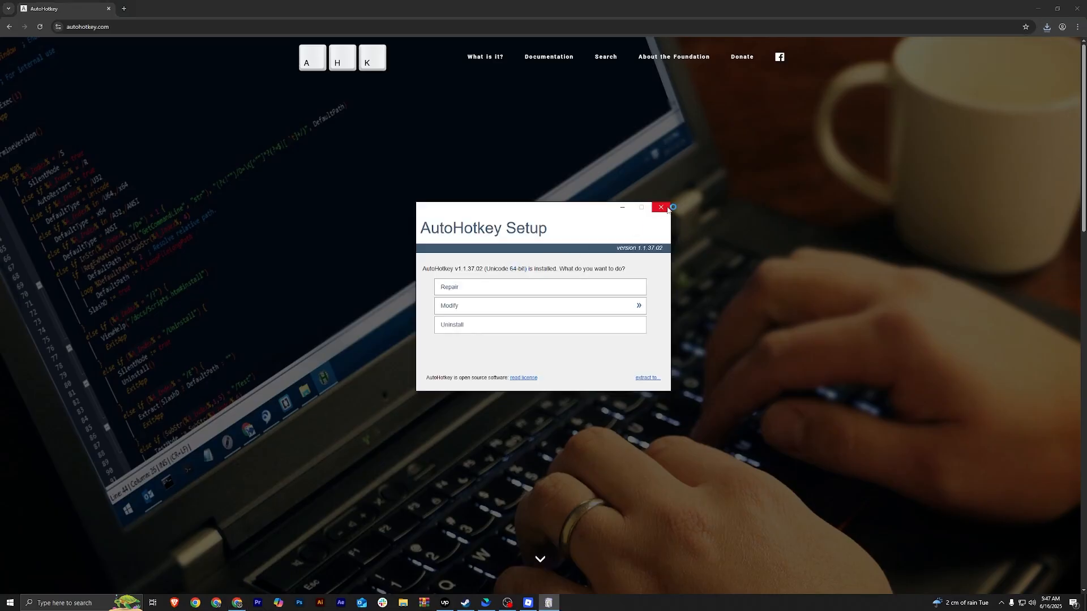
click(661, 207)
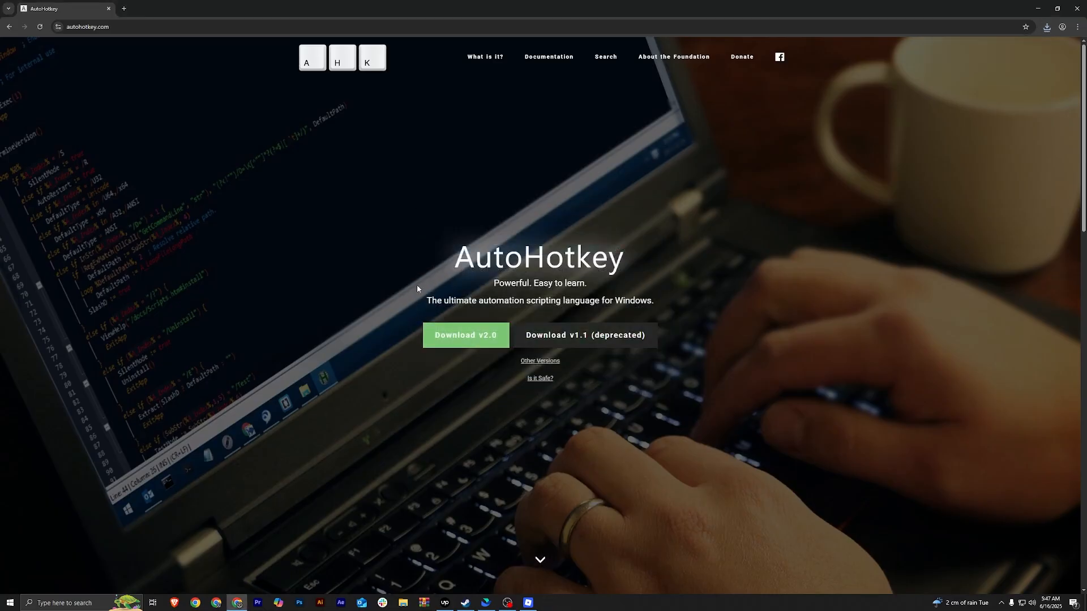
mouse_move(509, 552)
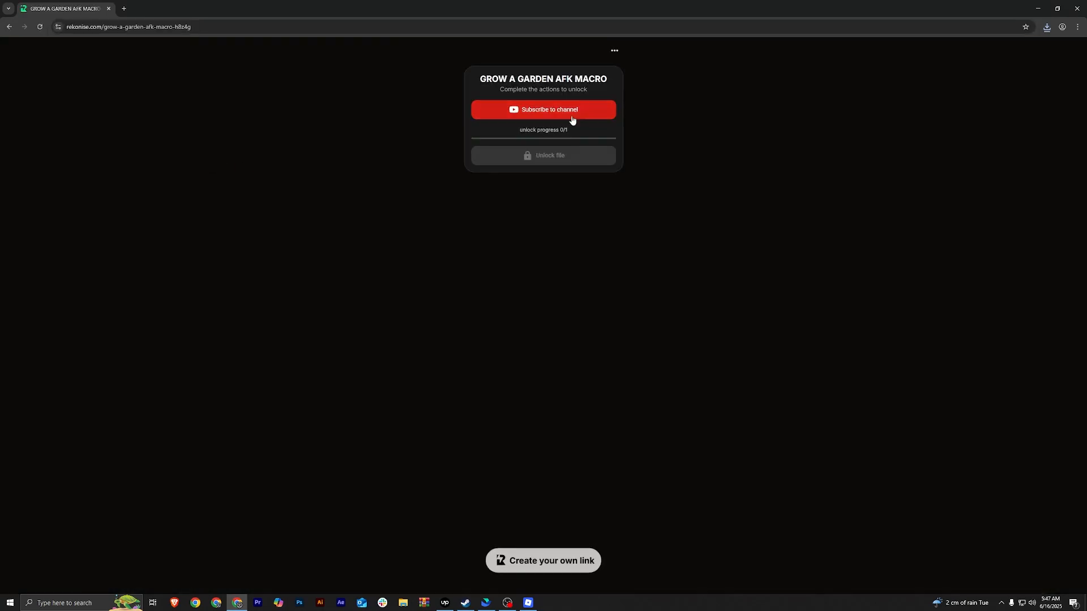
click(543, 109)
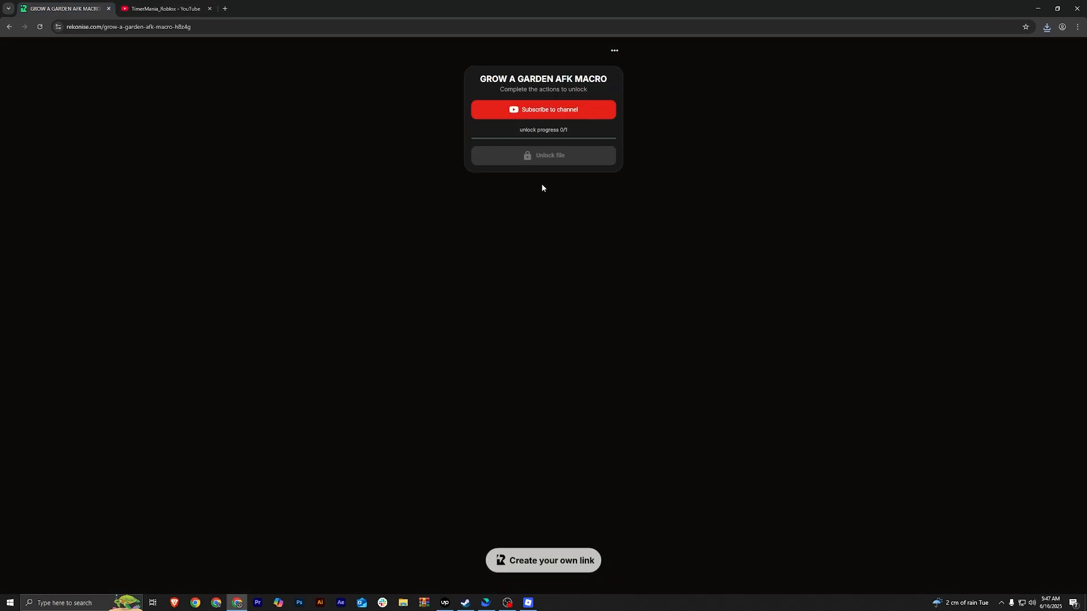
click(544, 109)
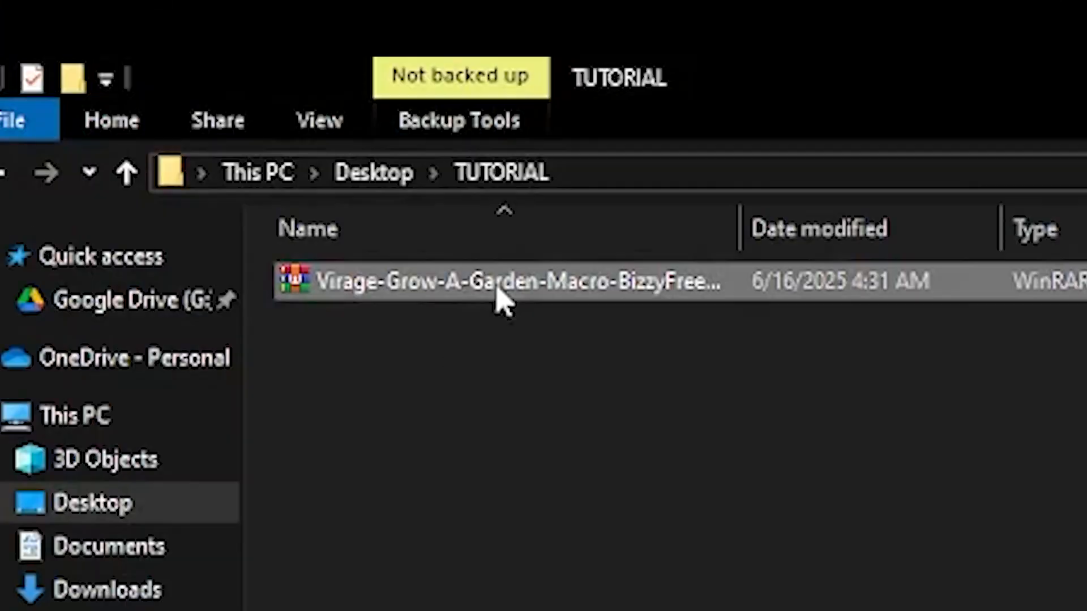
Bring up extraction options for the Virage Grow-A-Garden macro archive in TUTORIAL.
right_click(499, 294)
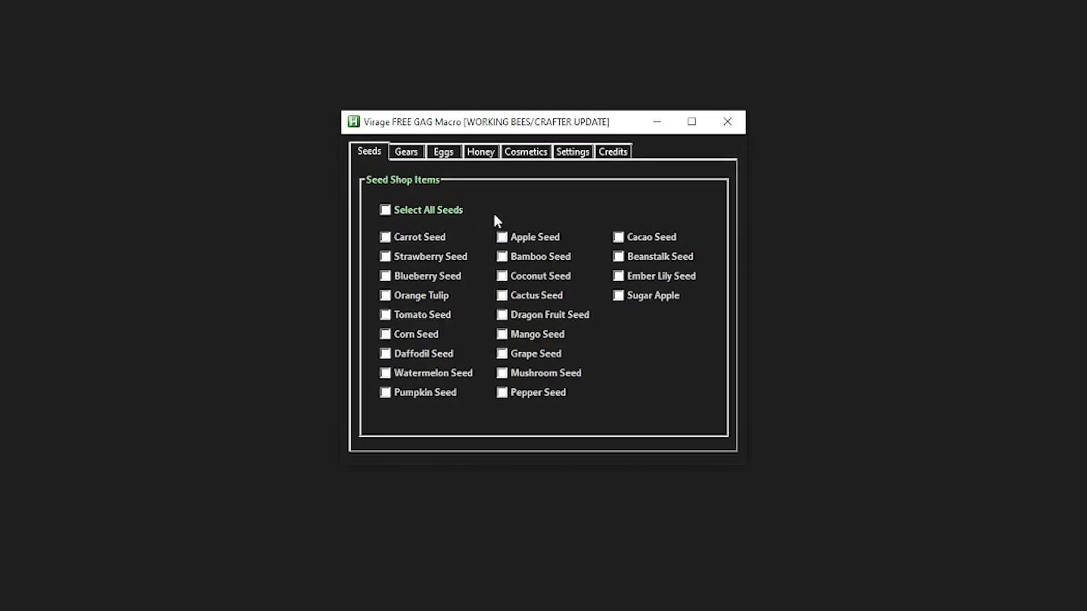
mouse_move(618, 219)
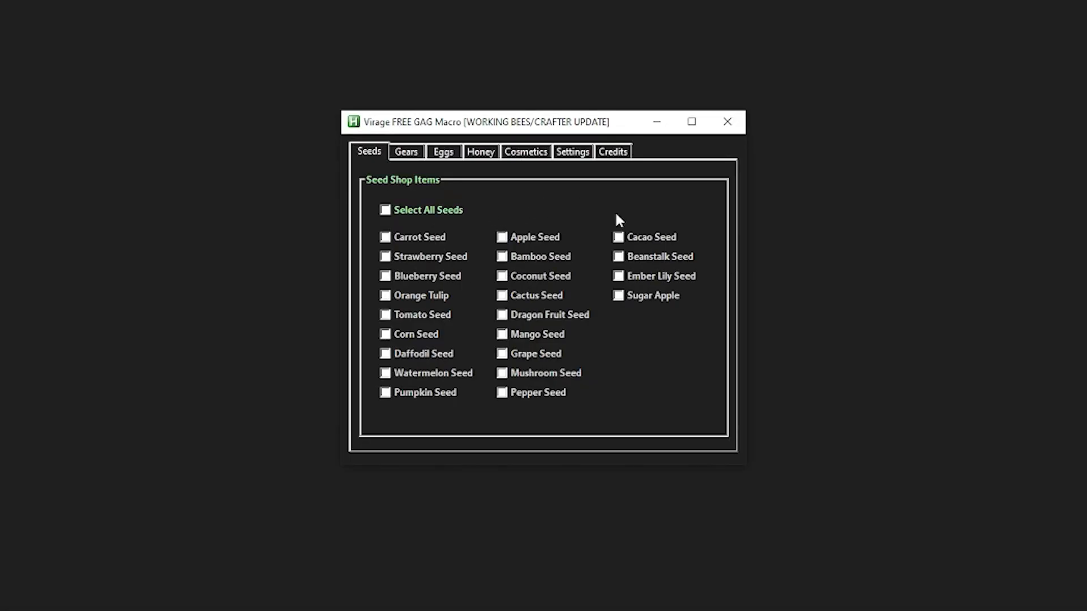
mouse_move(434, 220)
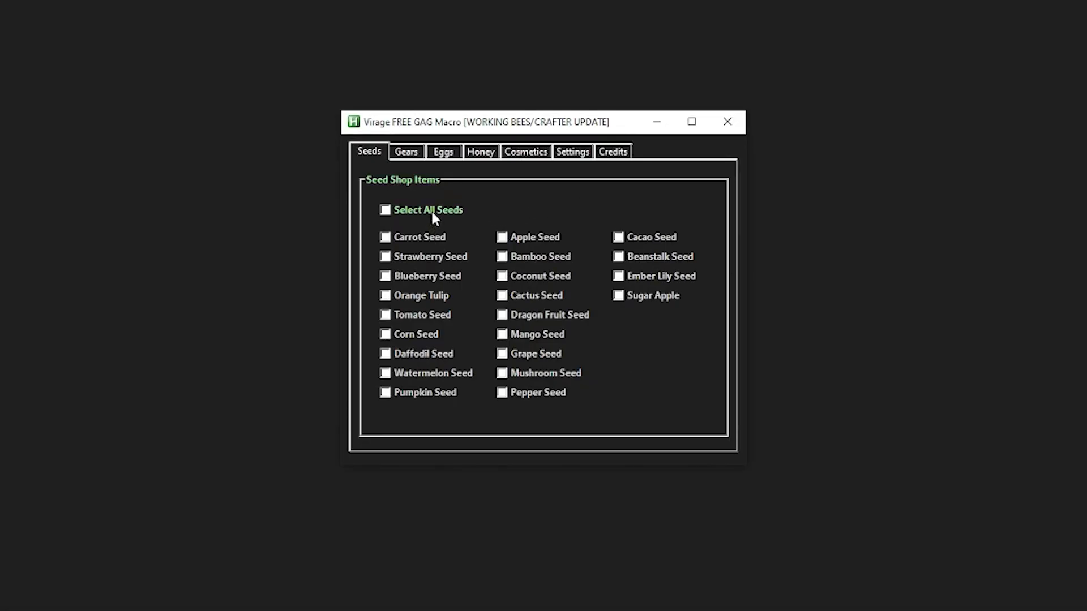
Tick Select All Seeds on the Seeds tab and view the Gears list.
click(407, 152)
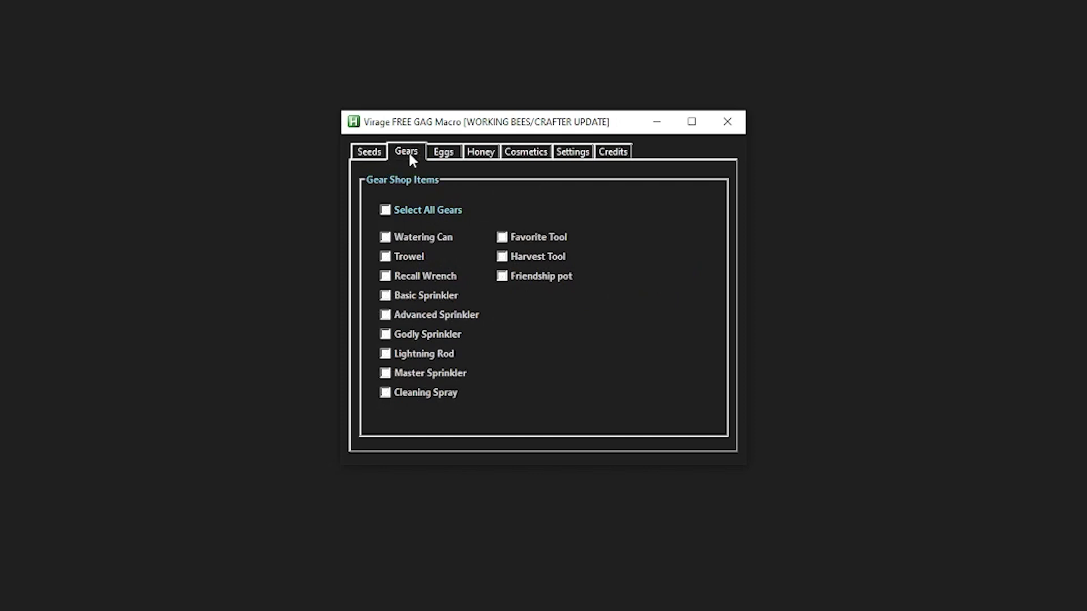
click(444, 151)
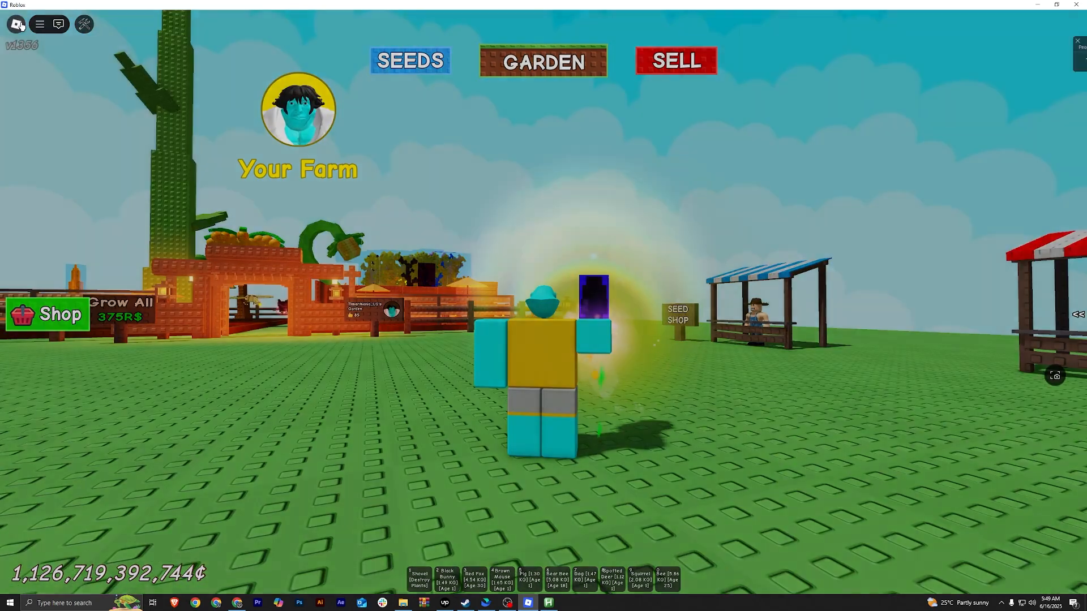
Set Roblox's Maximum Frame Rate to Default (60 FPS) in Settings.
click(39, 24)
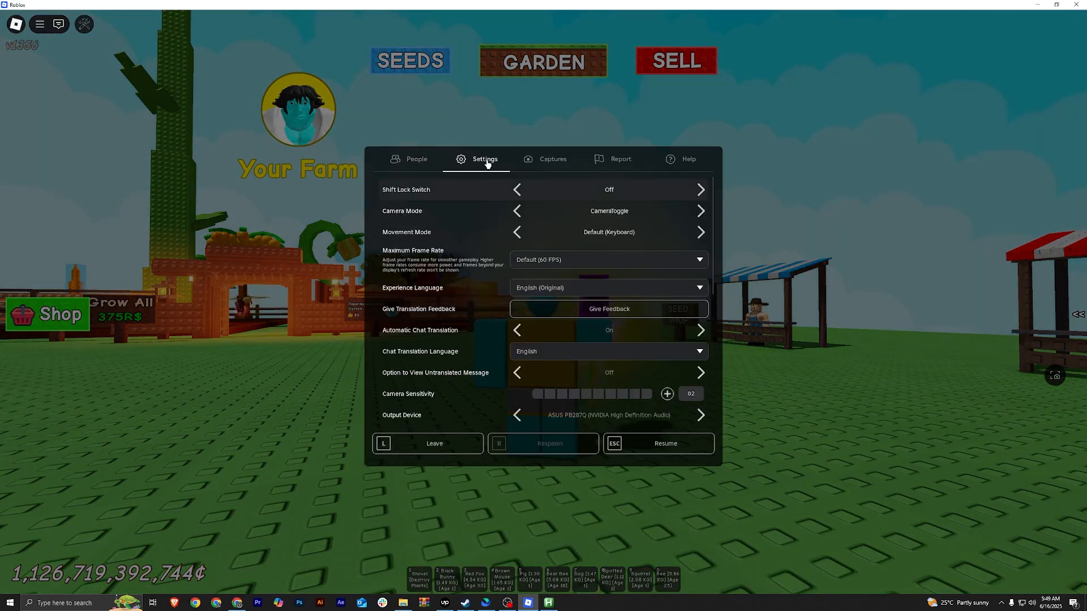
scroll(down, 3)
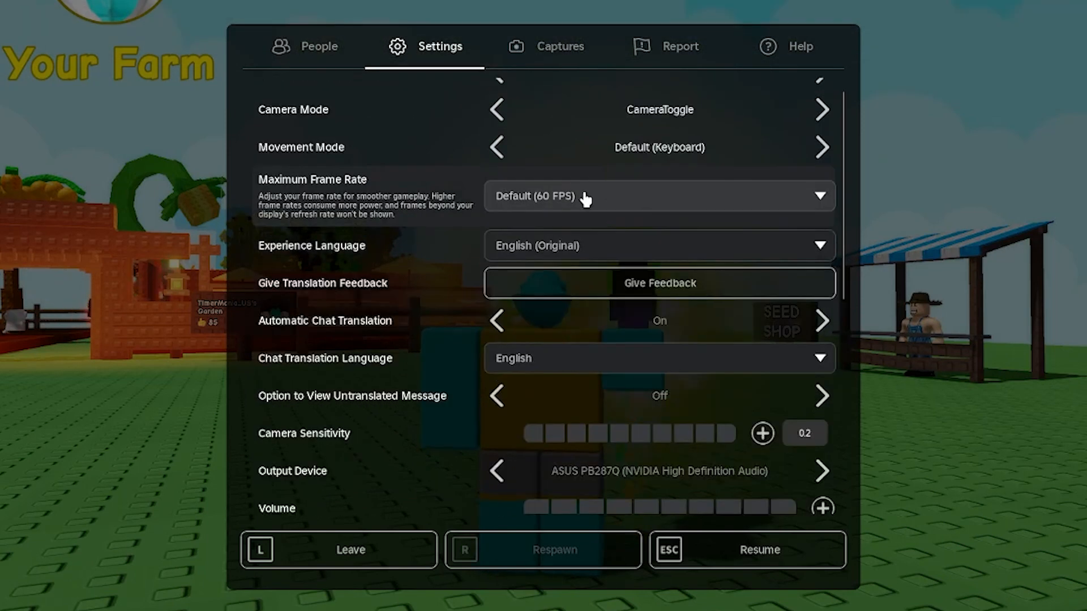
click(659, 197)
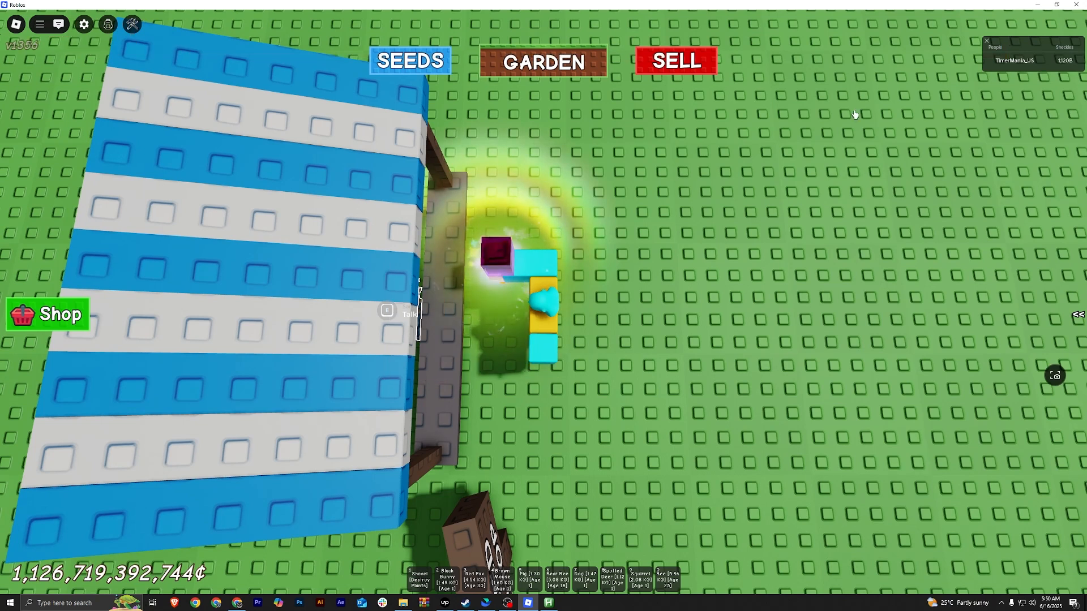
Let the macro run AFK, browsing the out-of-stock gear shop near the Common Egg stand.
click(132, 25)
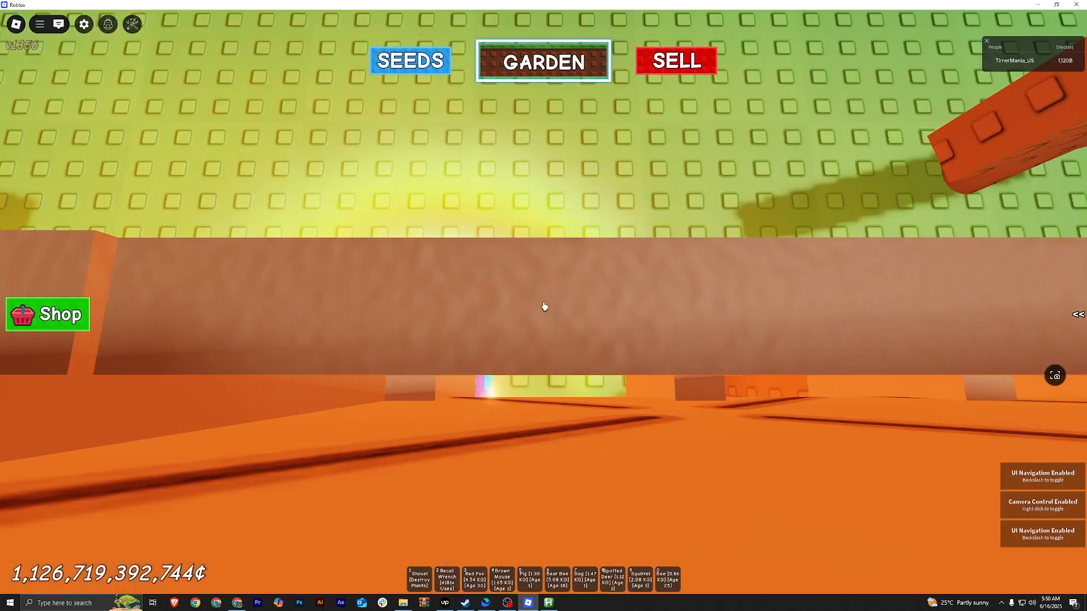
click(411, 61)
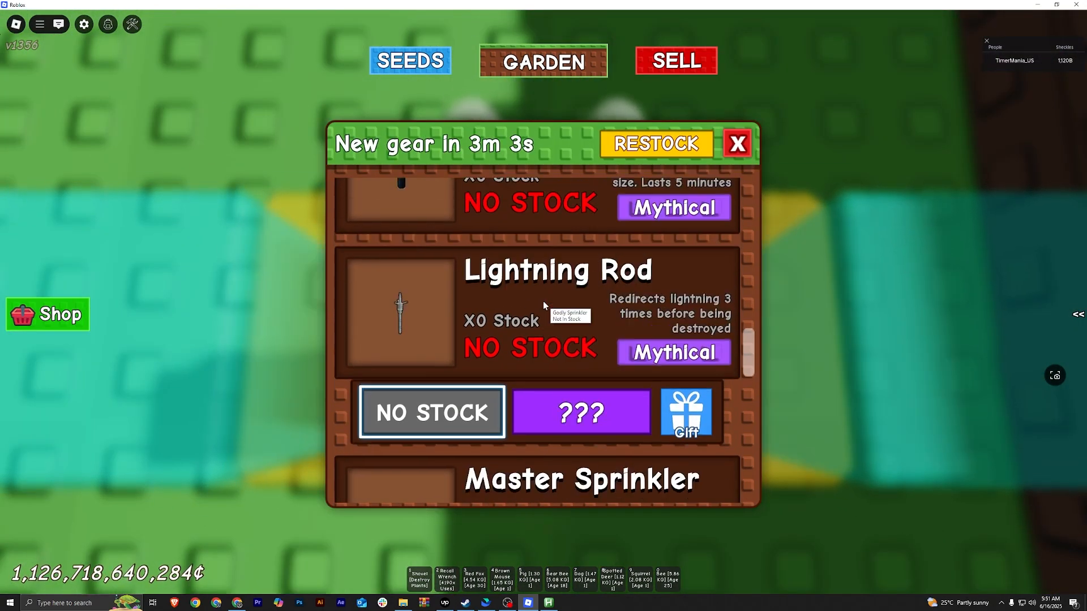
click(737, 143)
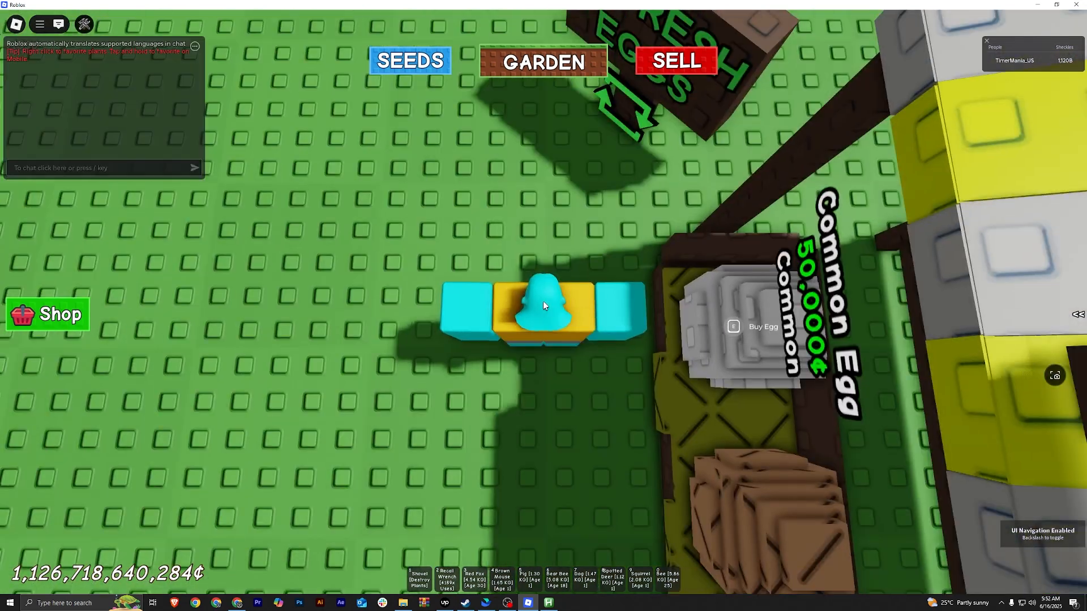